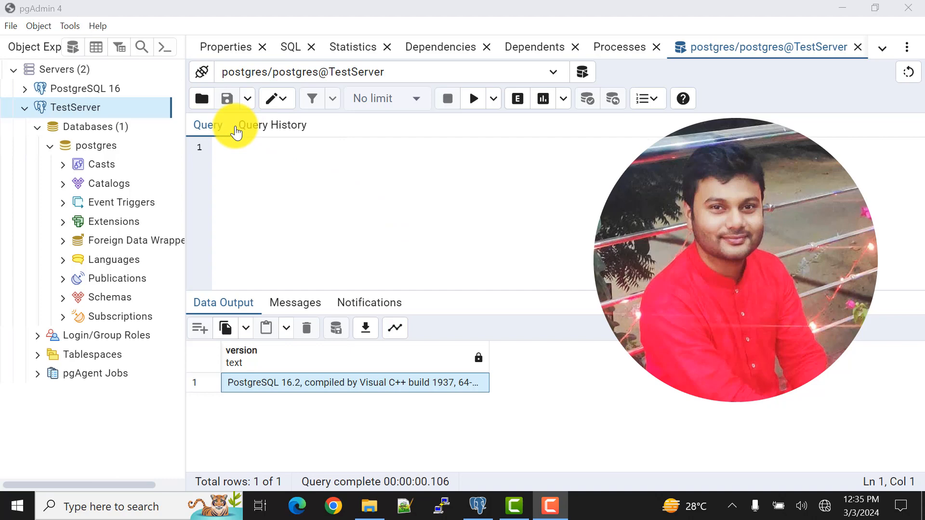
# Open Windows search from the taskbar to look for an app.
pyautogui.click(76, 107)
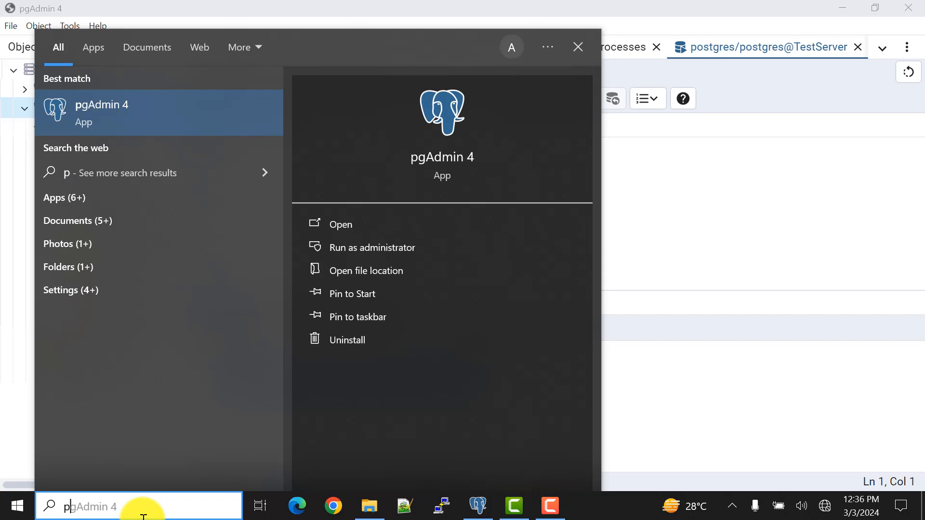
# Search 'psql' so SQL Shell (psql) shows as the best match.
pyautogui.write('psql')
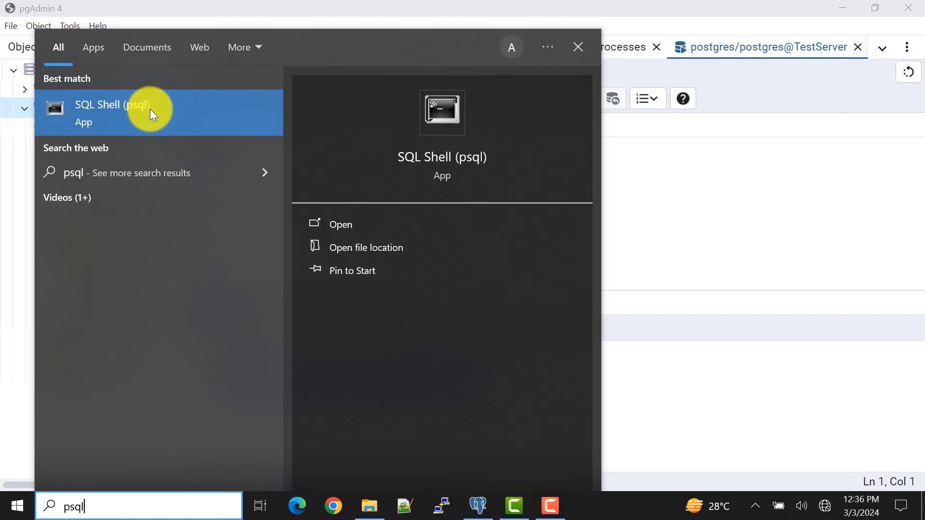
# Launch SQL Shell (psql) with server localhost, database postgres, port 5432, username postgres.
pyautogui.click(113, 113)
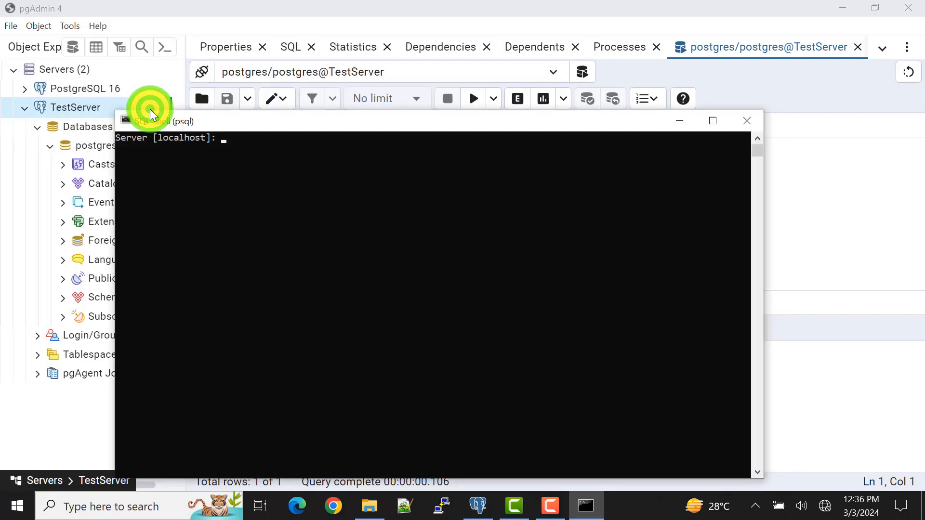
pyautogui.moveTo(708, 121)
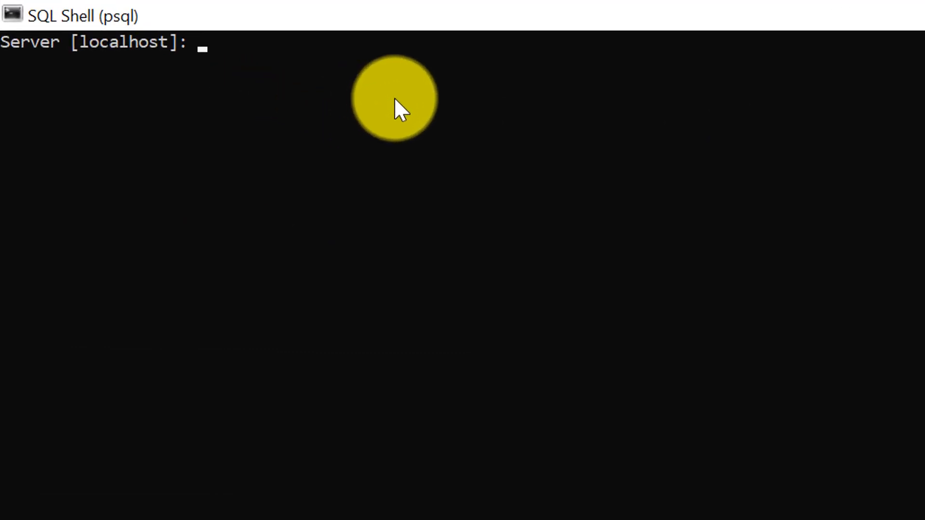
pyautogui.write('localhost')
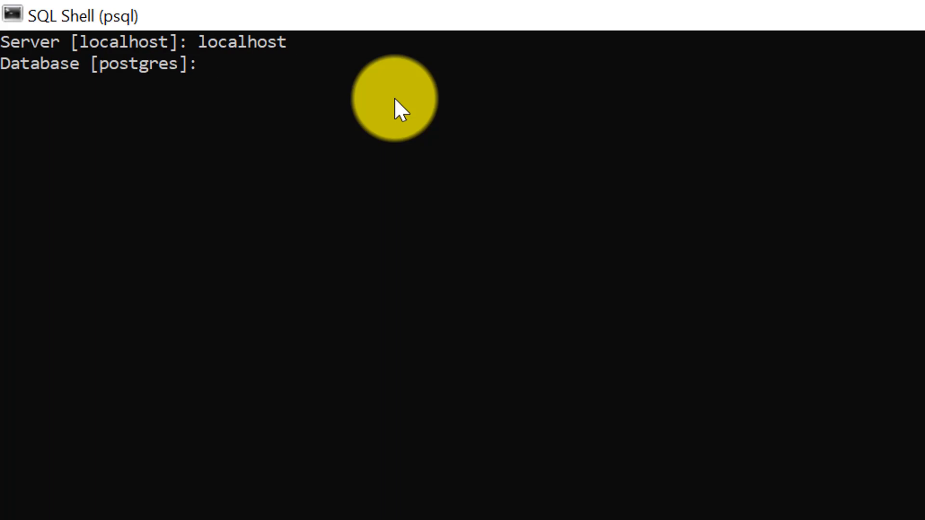
pyautogui.press('Return')
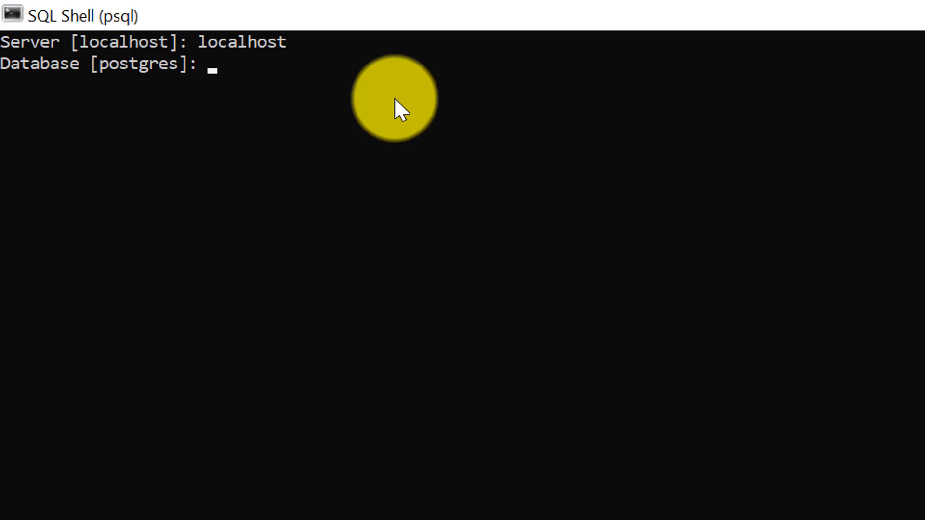
pyautogui.write('postgres')
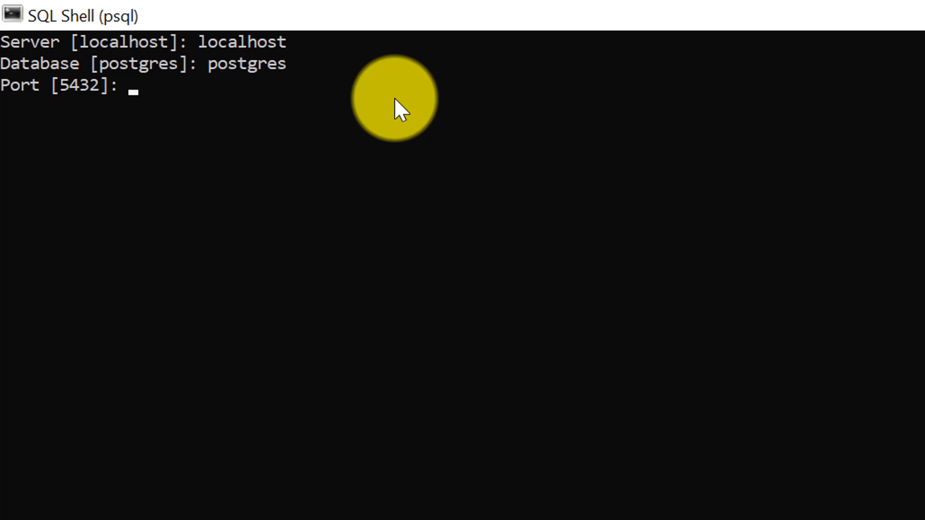
pyautogui.write('5432')
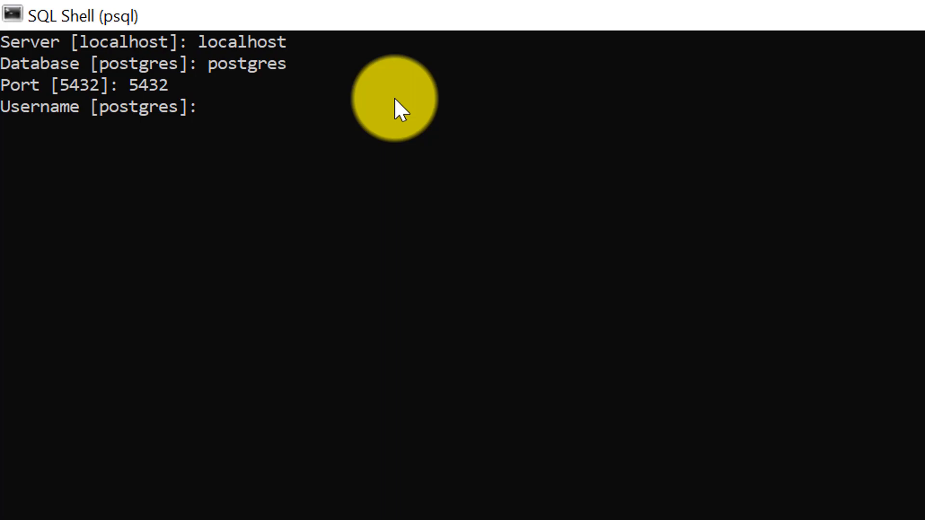
pyautogui.write('postgr')
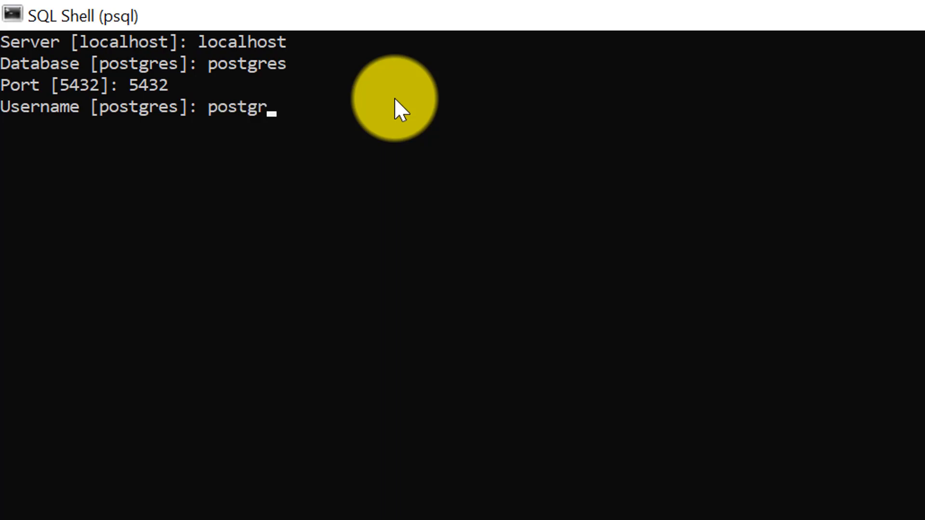
pyautogui.write('es')
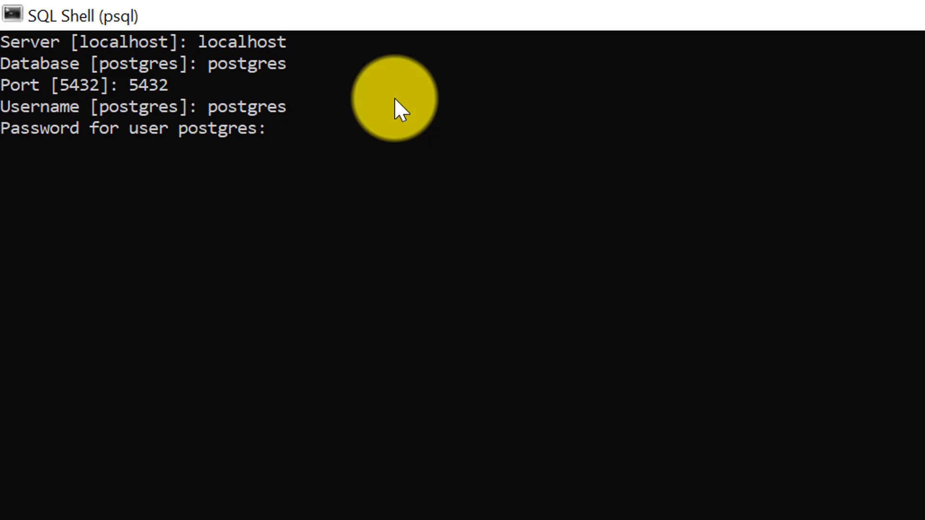
# Log in, run select version(); reporting PostgreSQL 16.2, and return to pgAdmin 4.
pyautogui.write('p')
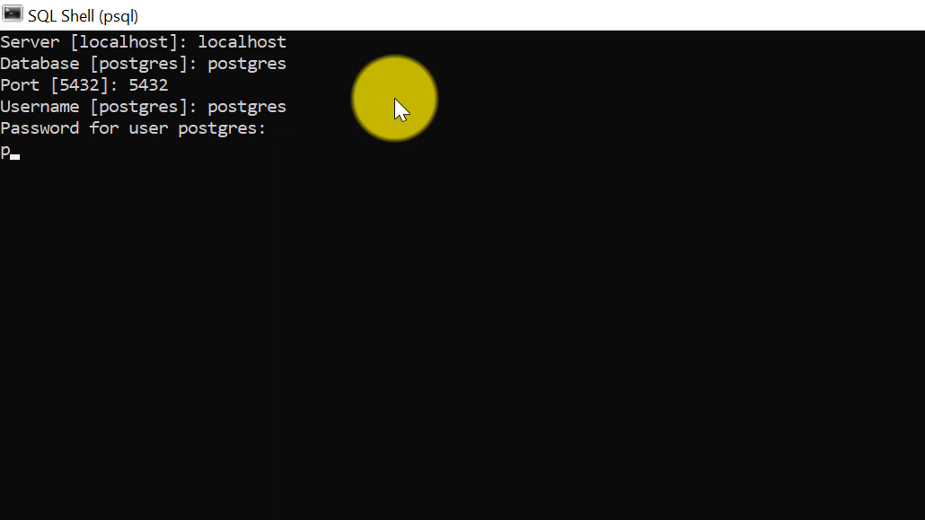
pyautogui.press('Enter')
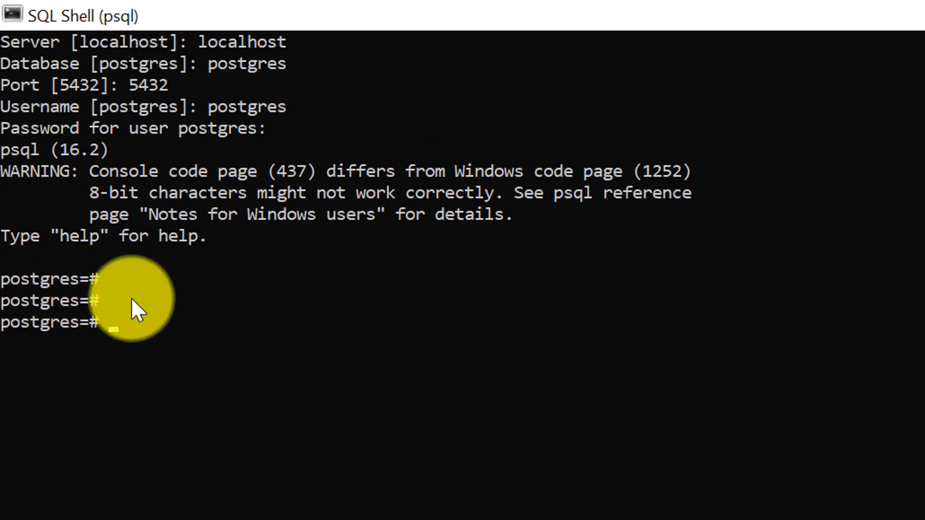
pyautogui.write('sele')
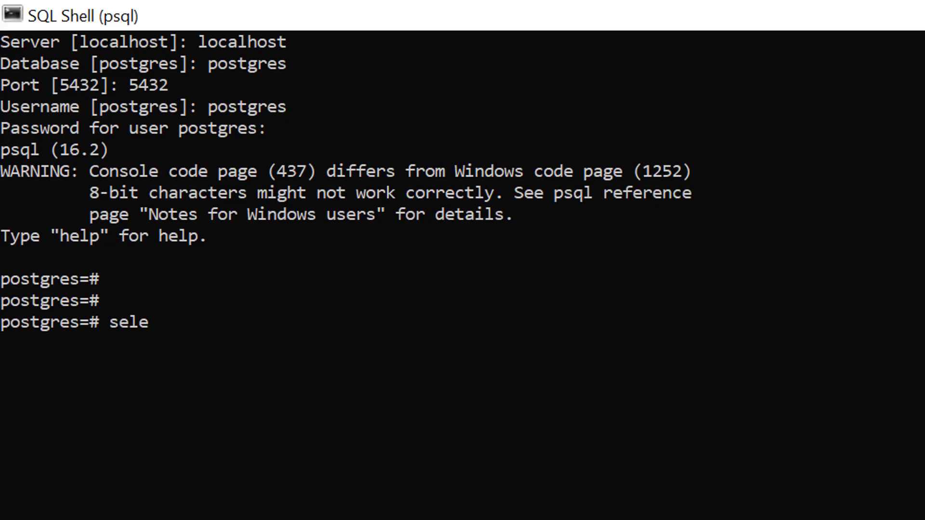
pyautogui.write('ct ve')
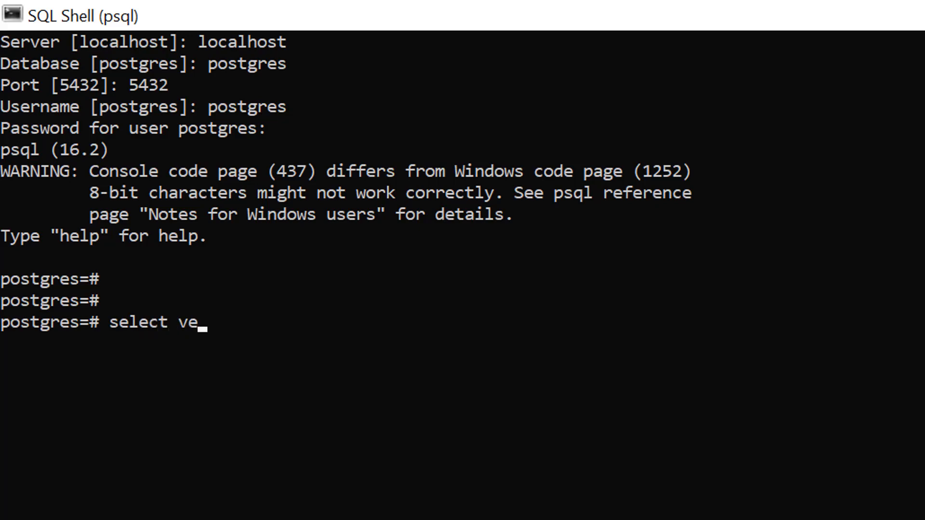
pyautogui.write('rsion();')
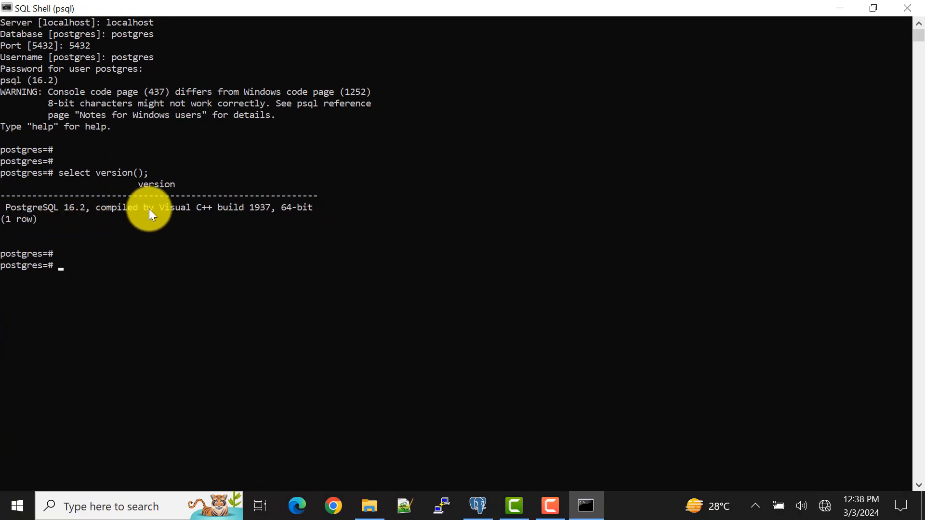
pyautogui.click(474, 506)
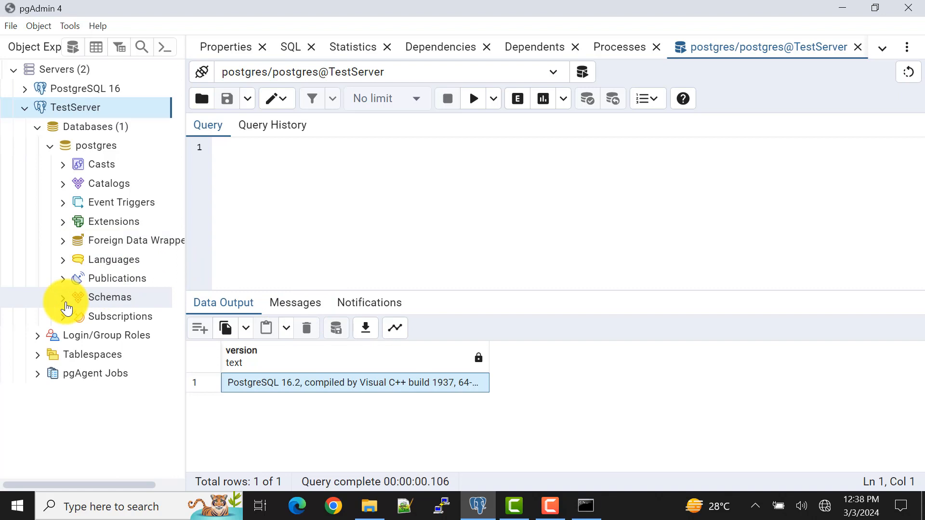
pyautogui.moveTo(64, 260)
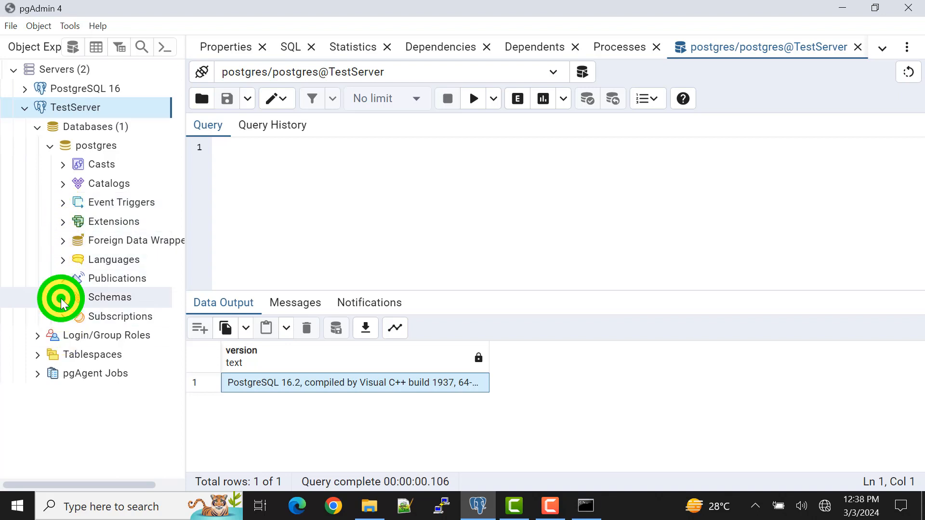
# Expand the postgres database's Schemas, select public, and expand its Tables group.
pyautogui.click(62, 296)
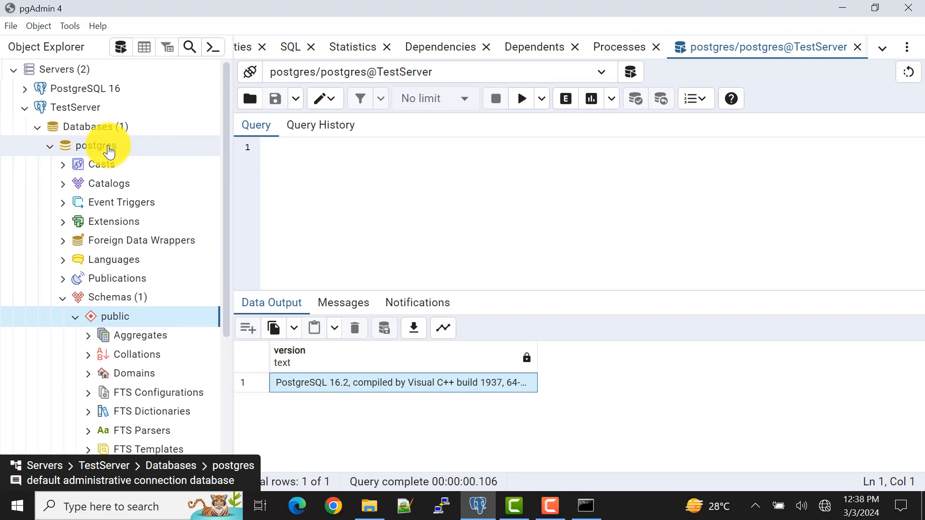
pyautogui.click(91, 145)
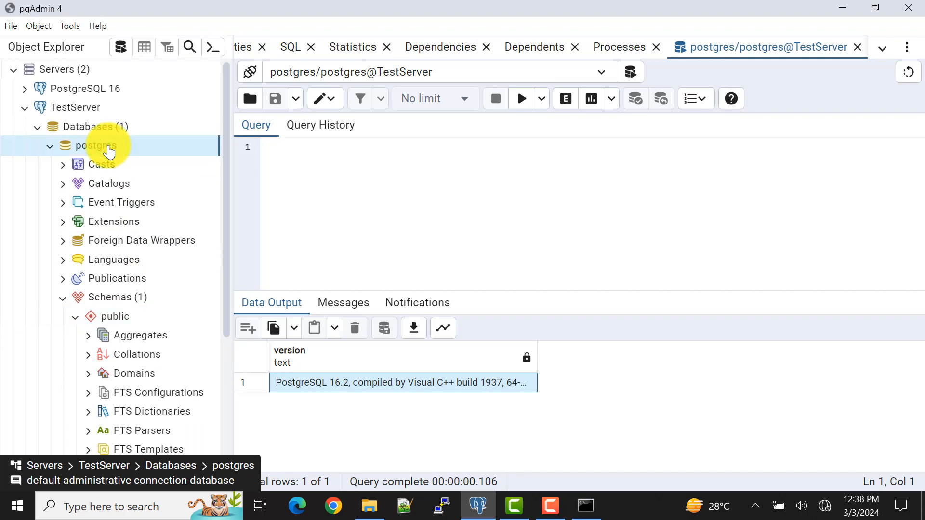
pyautogui.click(115, 316)
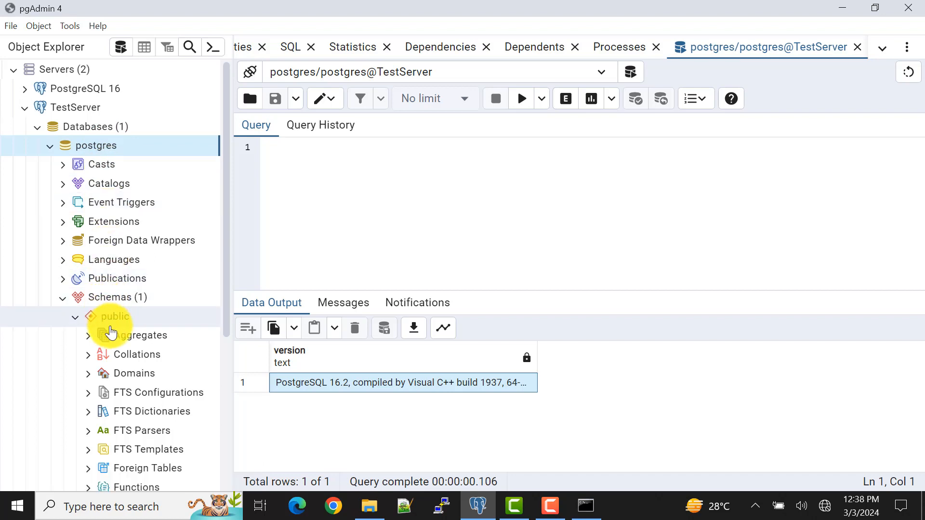
pyautogui.click(115, 316)
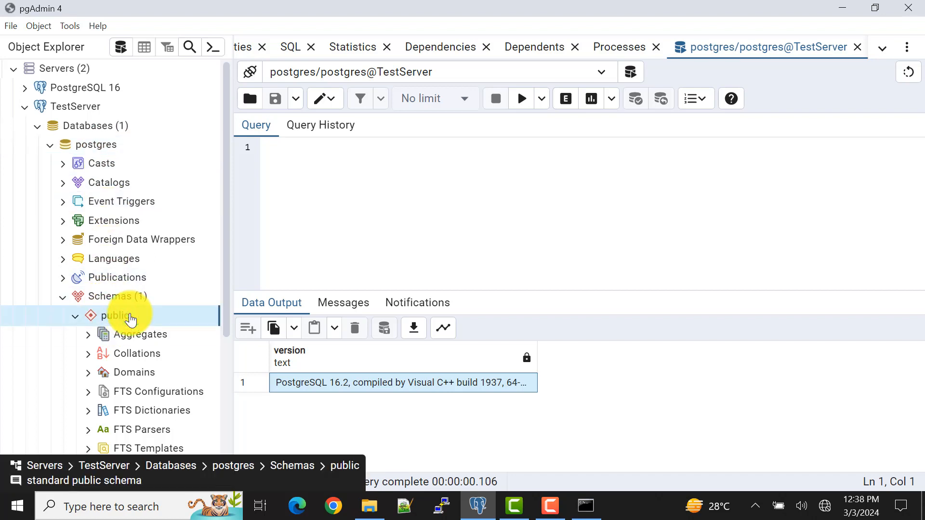
pyautogui.scroll(-3)
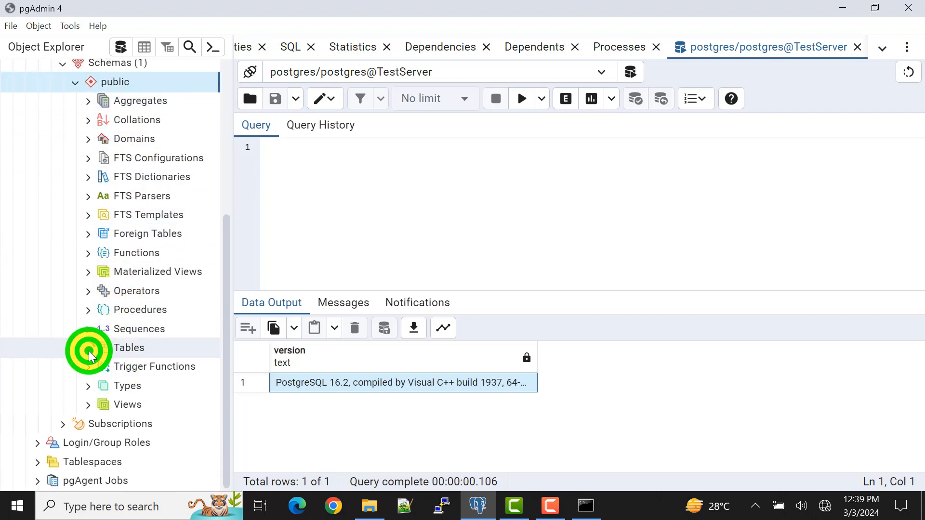
pyautogui.click(128, 347)
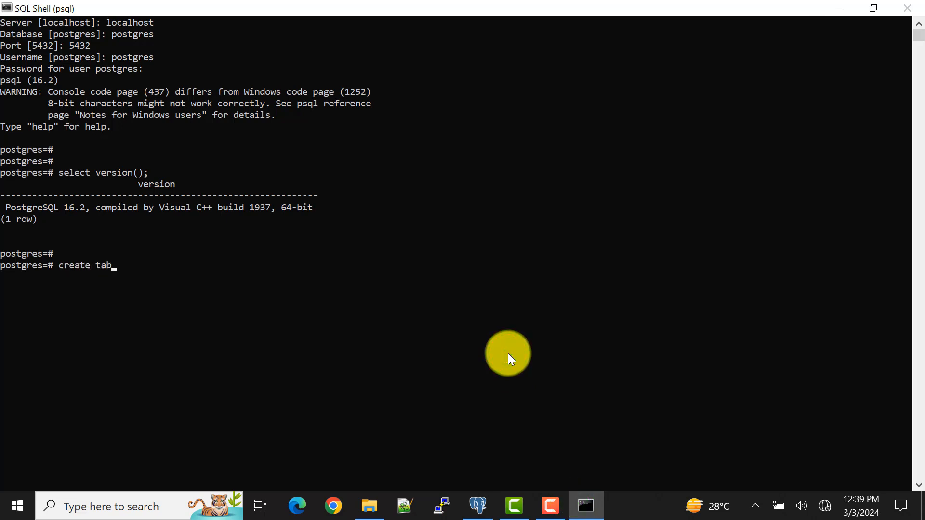
# Finish typing create table test(id numeric); for a test table with numeric id.
pyautogui.write('le te')
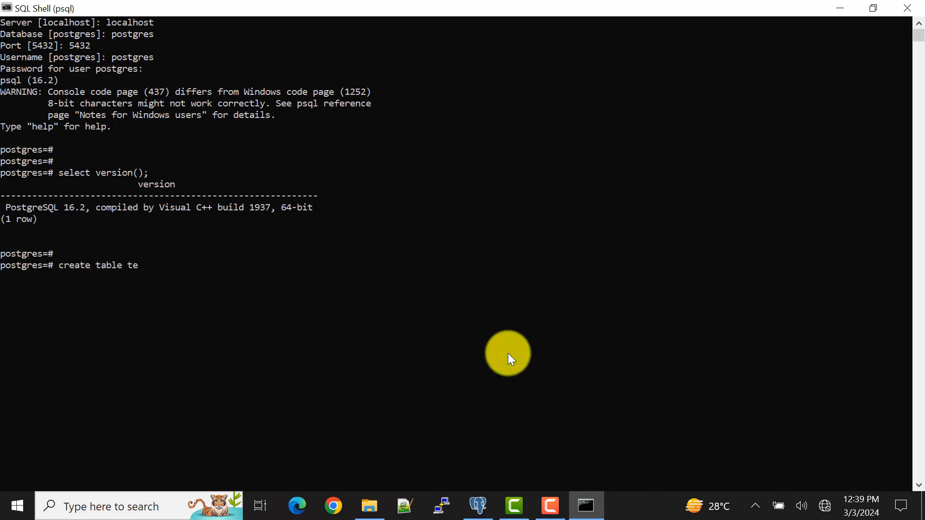
pyautogui.write('st()')
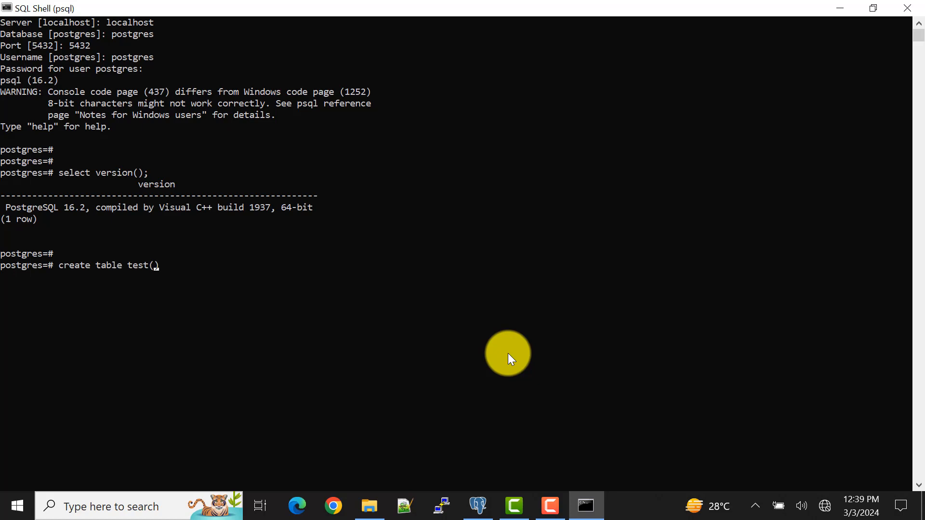
pyautogui.write('id numer')
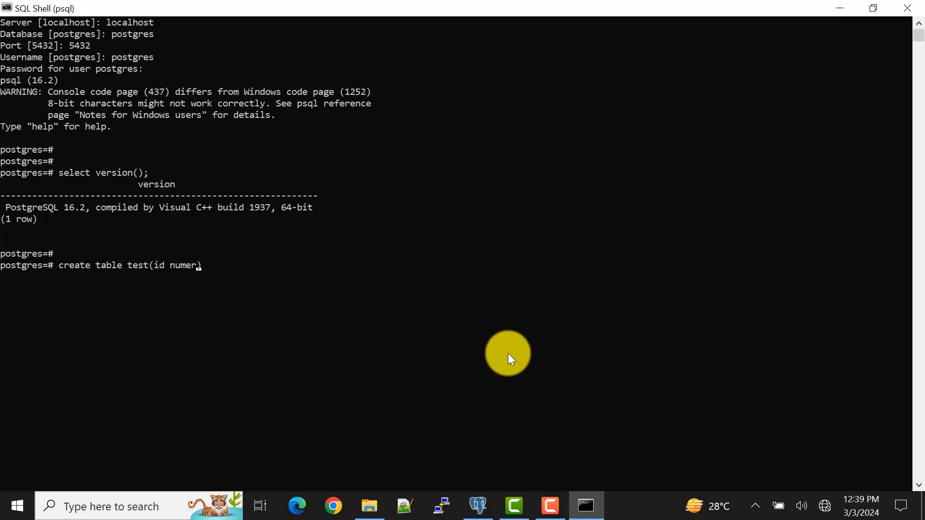
pyautogui.write('ic);')
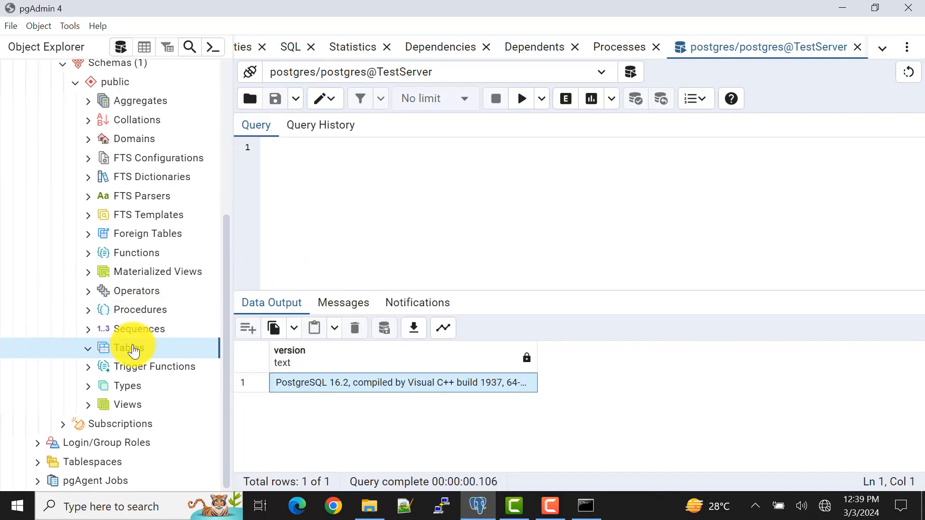
# Refresh the Tables list and expand the newly listed test table.
pyautogui.rightClick(127, 348)
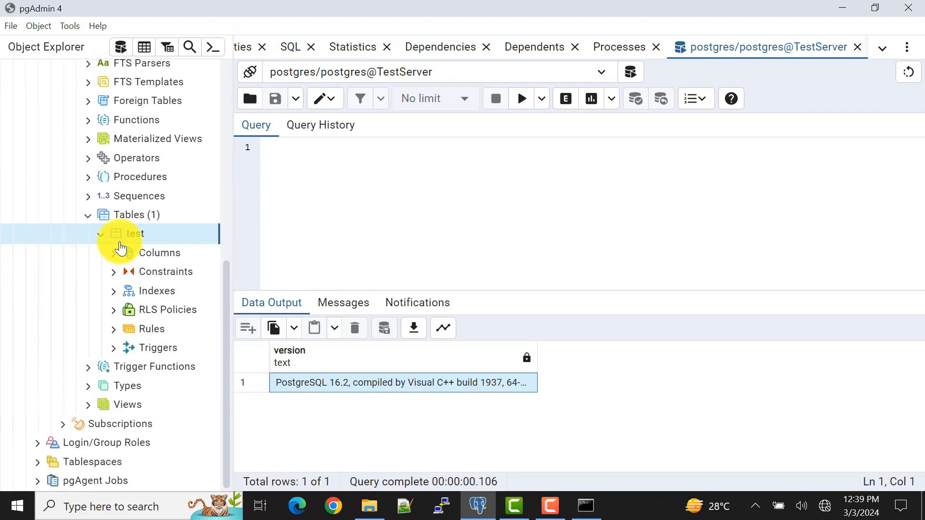
pyautogui.click(159, 253)
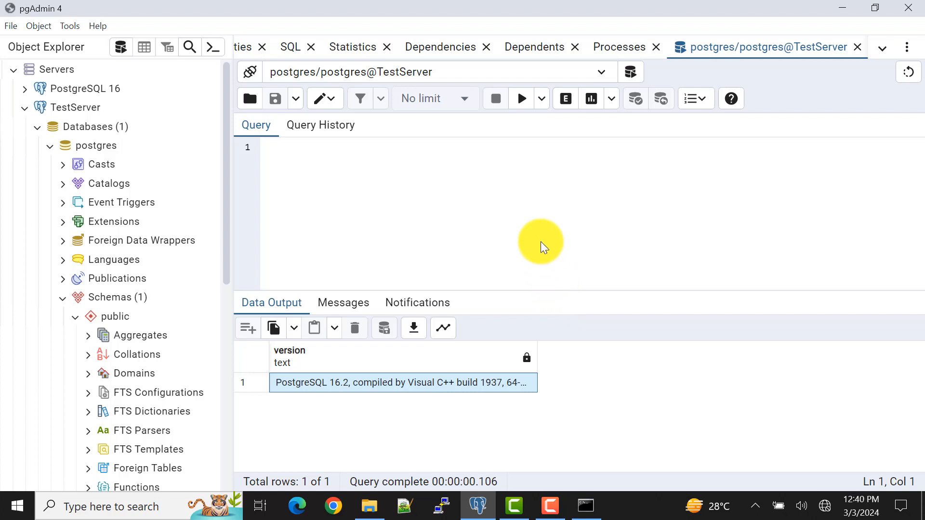
pyautogui.click(534, 201)
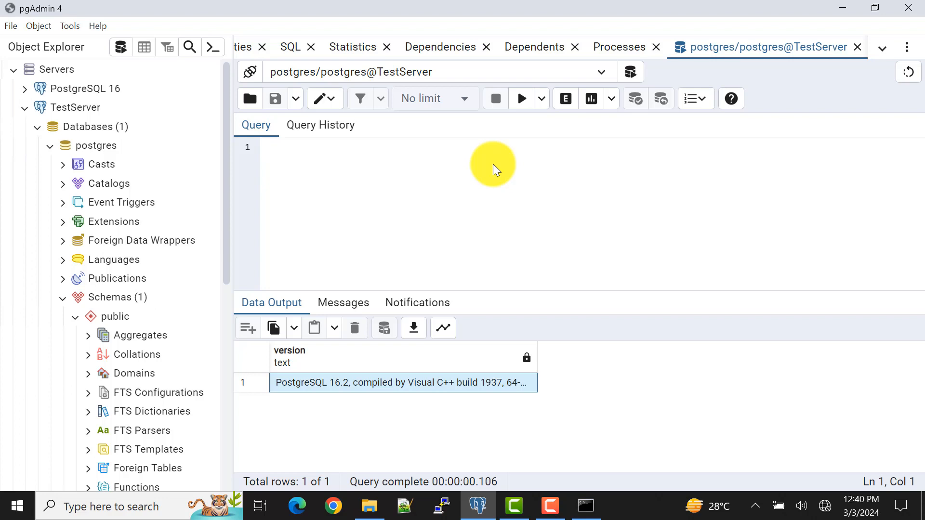
pyautogui.click(263, 149)
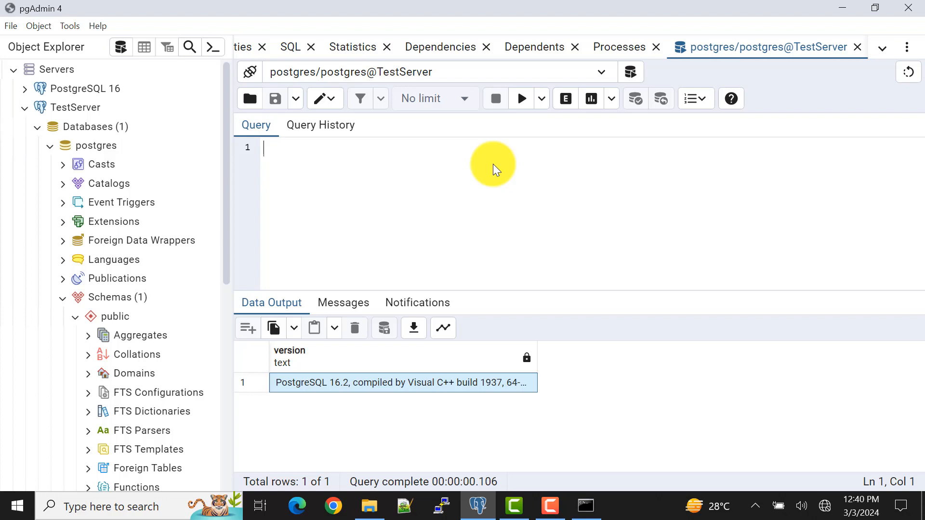